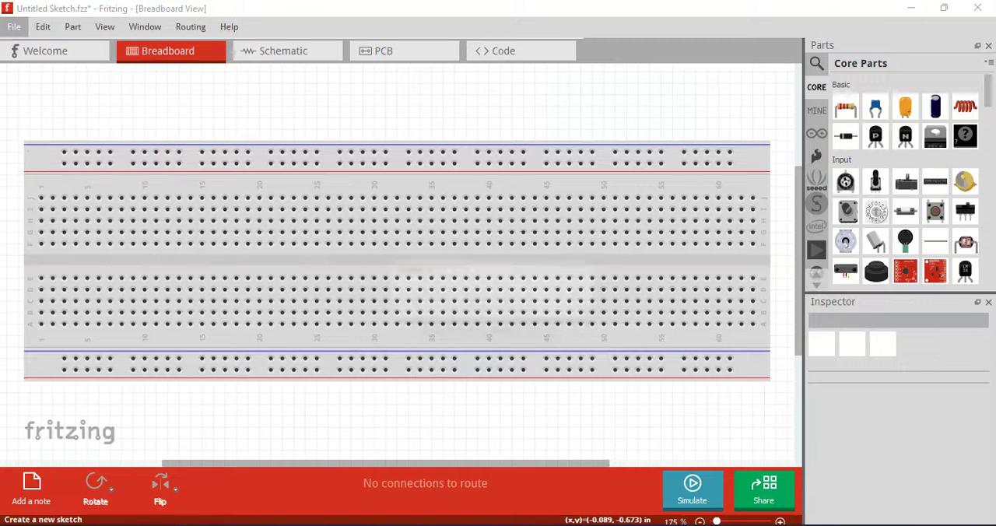
# - Create a new sketch with File > New, showing an empty full-size breadboard
pyautogui.click(14, 25)
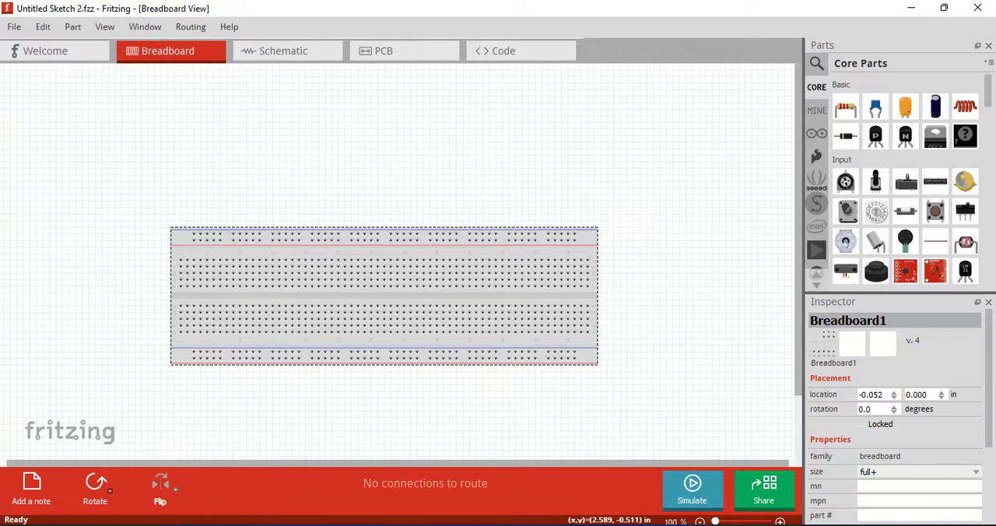
# - Place a 220Ω resistor from Core Parts onto the breadboard
pyautogui.click(845, 106)
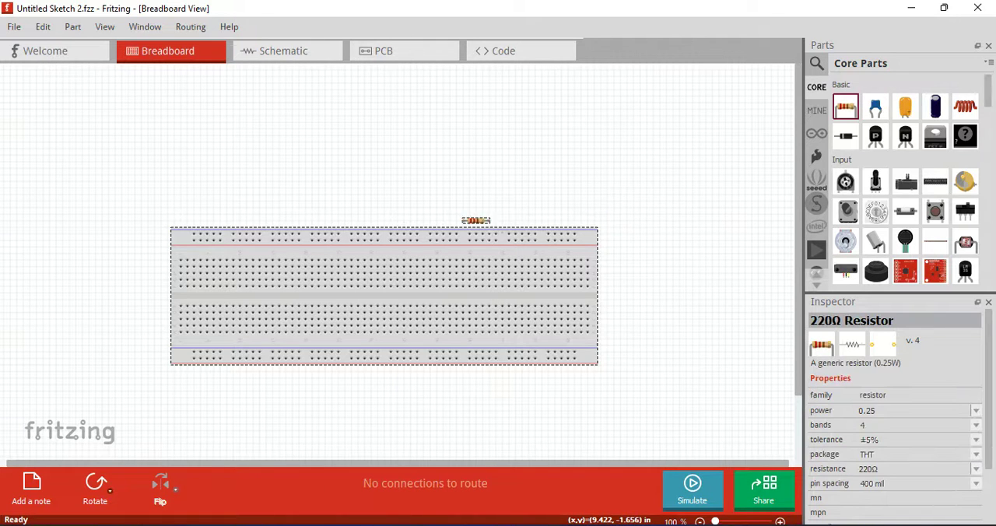
pyautogui.moveTo(474, 220); pyautogui.dragTo(350, 272)
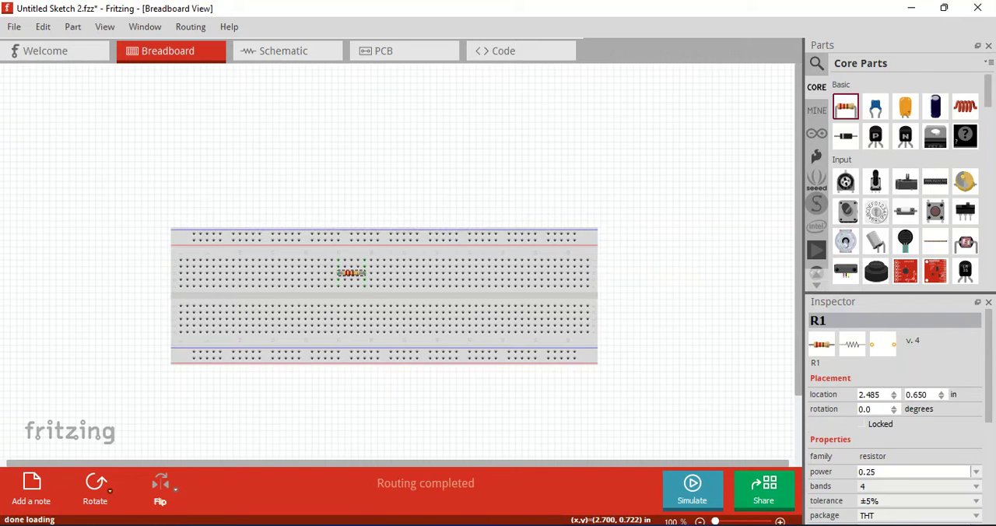
pyautogui.scroll(-3)
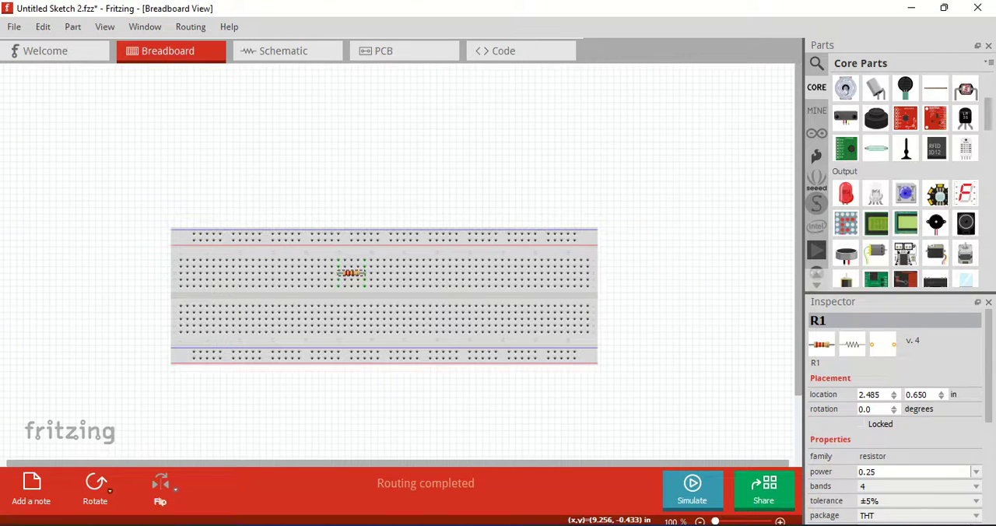
# - Place a red LED with one leg in the resistor's column, discarding a stray wire
pyautogui.moveTo(845, 193); pyautogui.dragTo(327, 261)
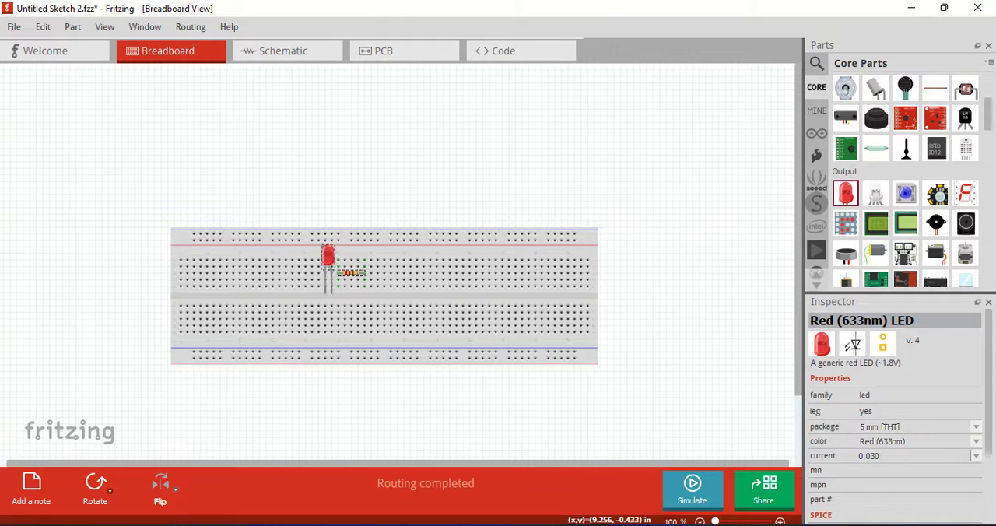
pyautogui.moveTo(328, 255); pyautogui.dragTo(334, 225)
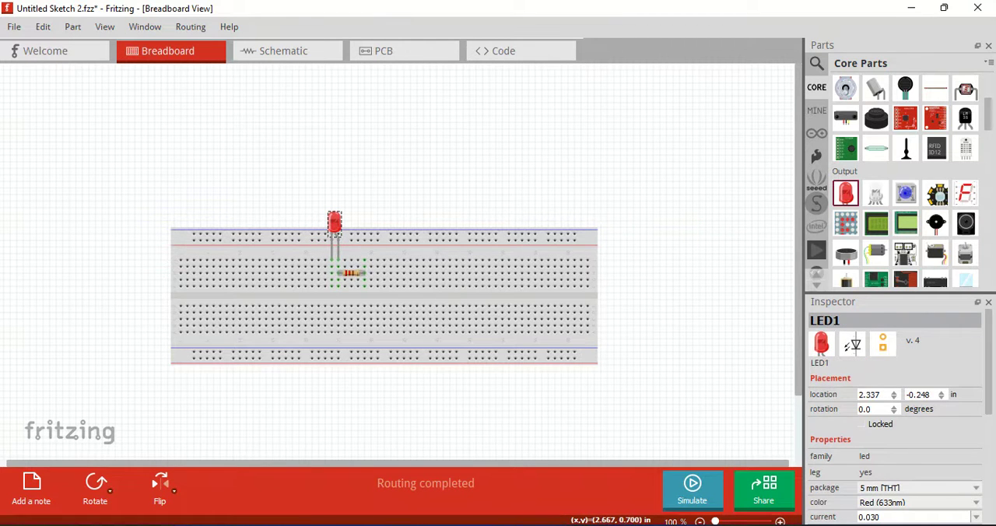
pyautogui.click(350, 266)
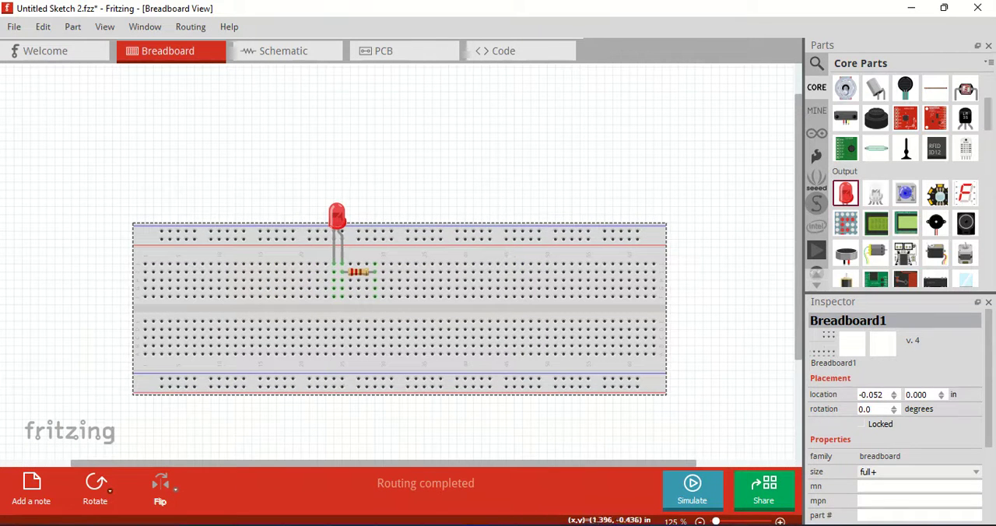
pyautogui.moveTo(334, 276); pyautogui.dragTo(222, 295)
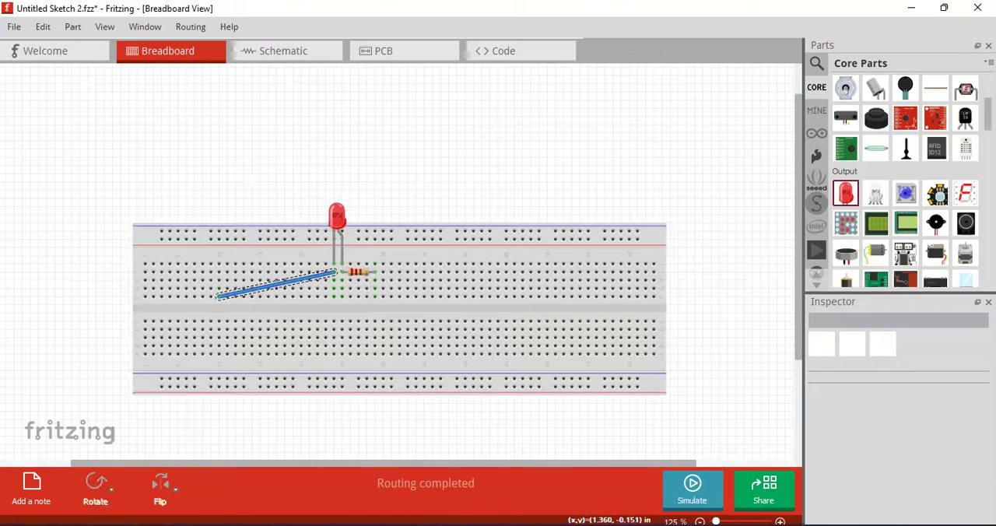
pyautogui.click(273, 286)
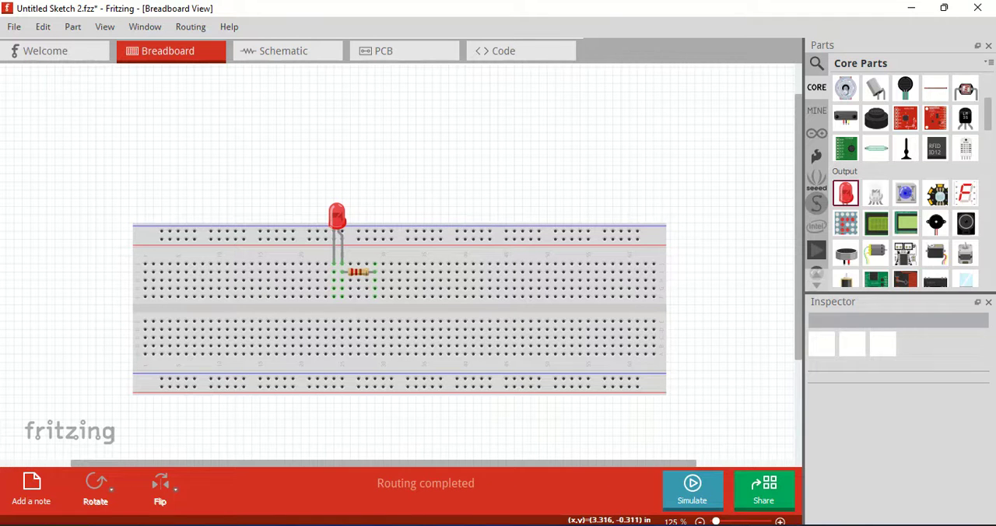
pyautogui.moveTo(404, 264)
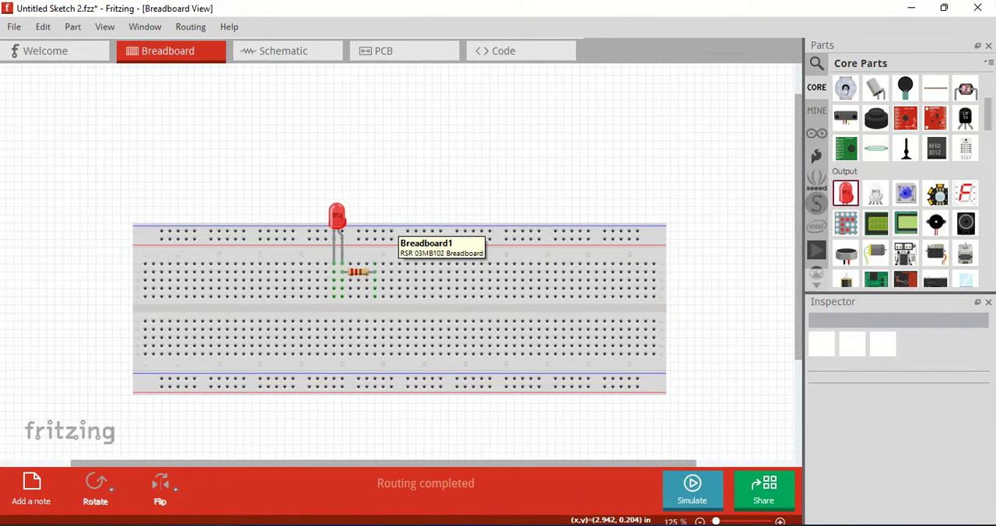
pyautogui.moveTo(905, 148)
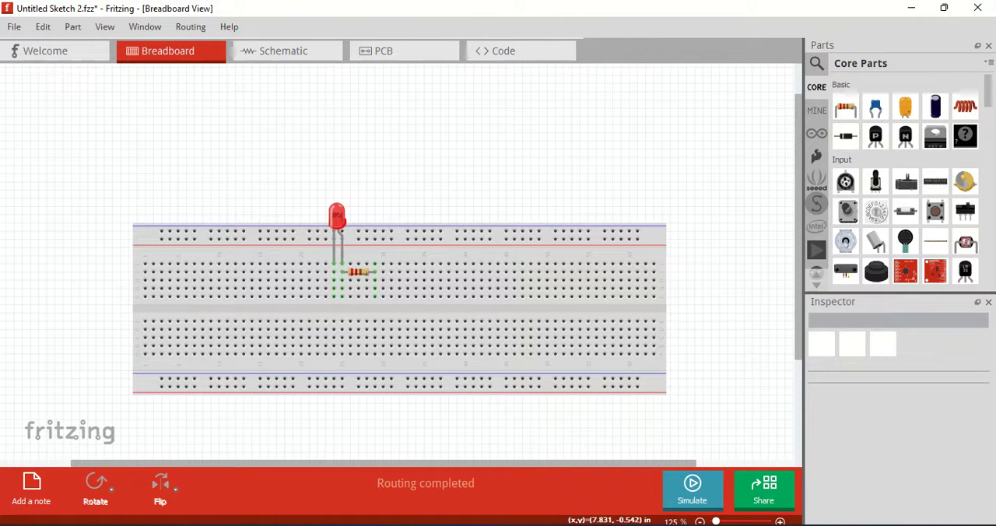
# - Search parts for 'battery' and place the 2×AA 3V pack above the breadboard
pyautogui.click(816, 64)
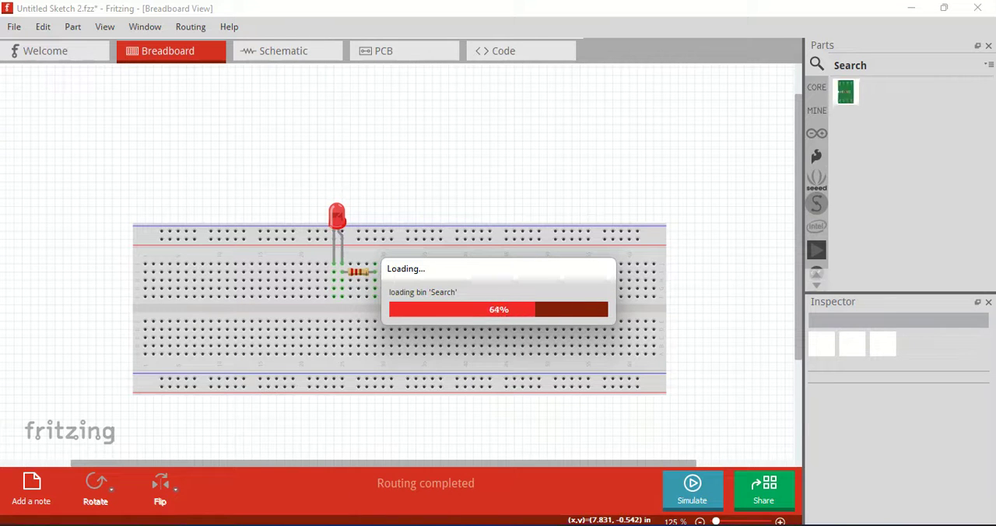
pyautogui.write('battery')
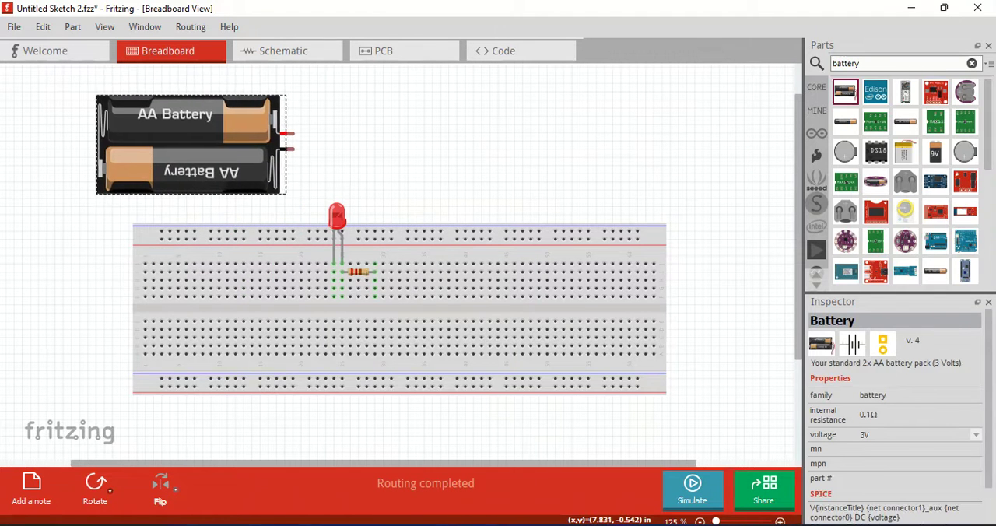
pyautogui.moveTo(191, 144); pyautogui.dragTo(215, 144)
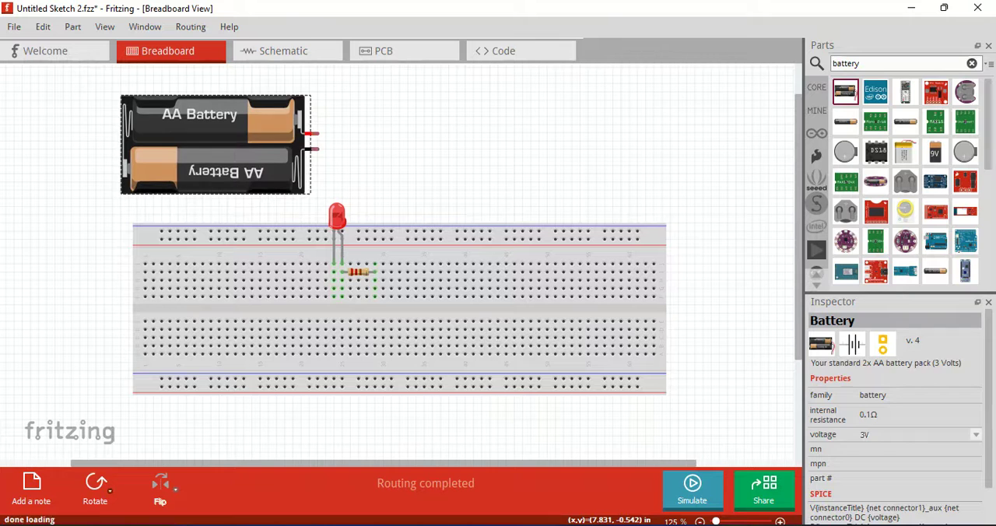
pyautogui.click(214, 144)
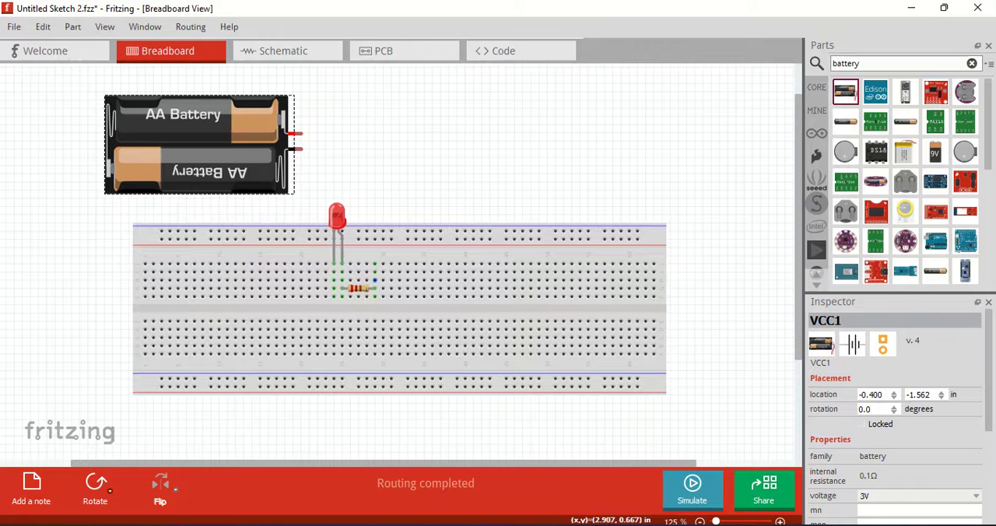
# - Wire the battery's positive terminal to the resistor column in red, then set up the second wire
pyautogui.moveTo(376, 280); pyautogui.dragTo(381, 168)
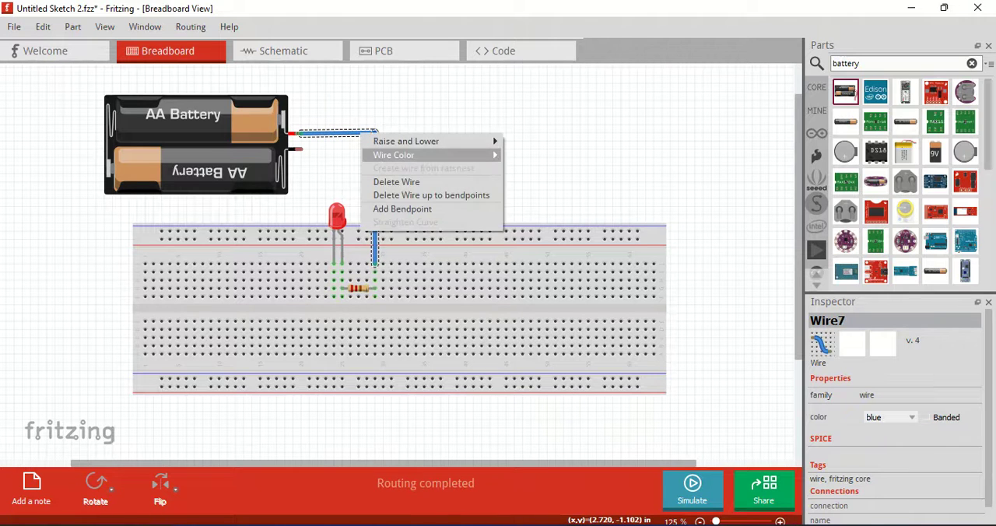
pyautogui.click(393, 155)
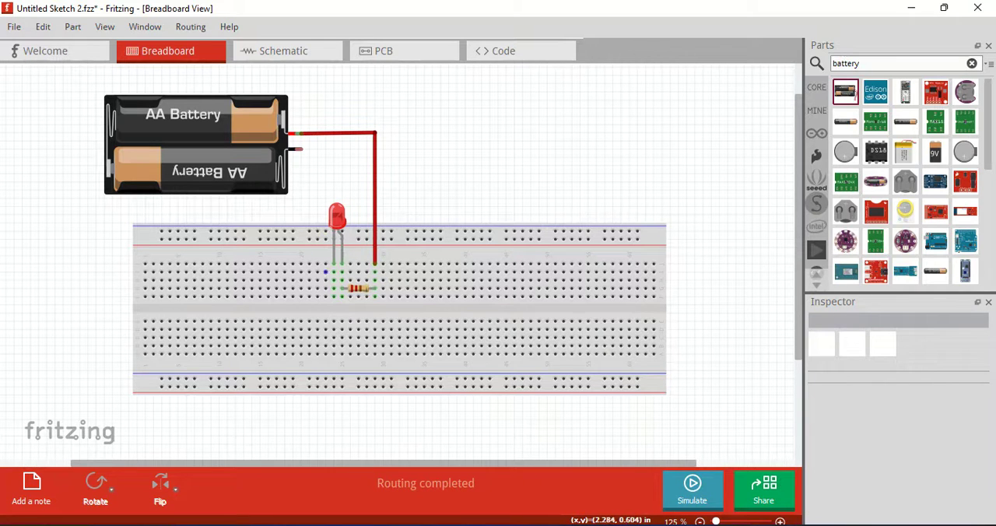
pyautogui.moveTo(325, 272)
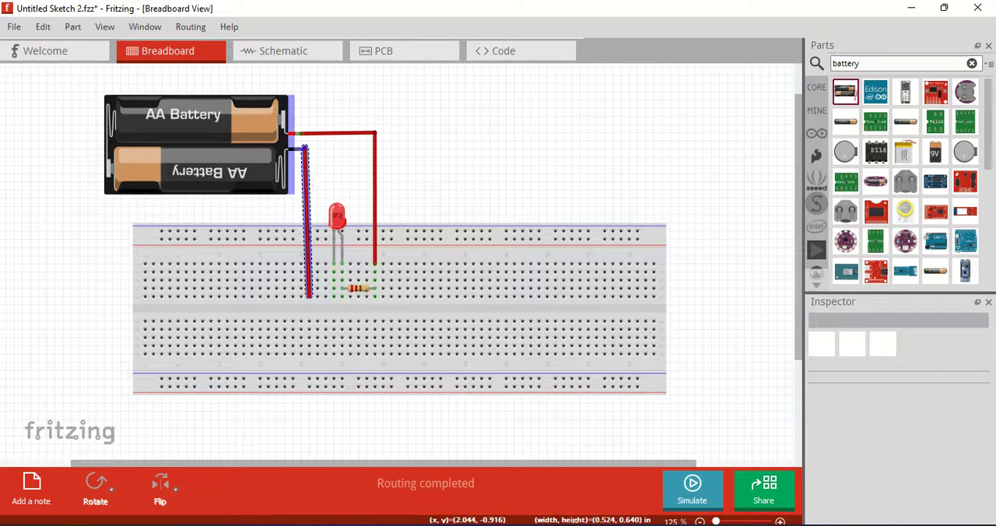
pyautogui.click(303, 226)
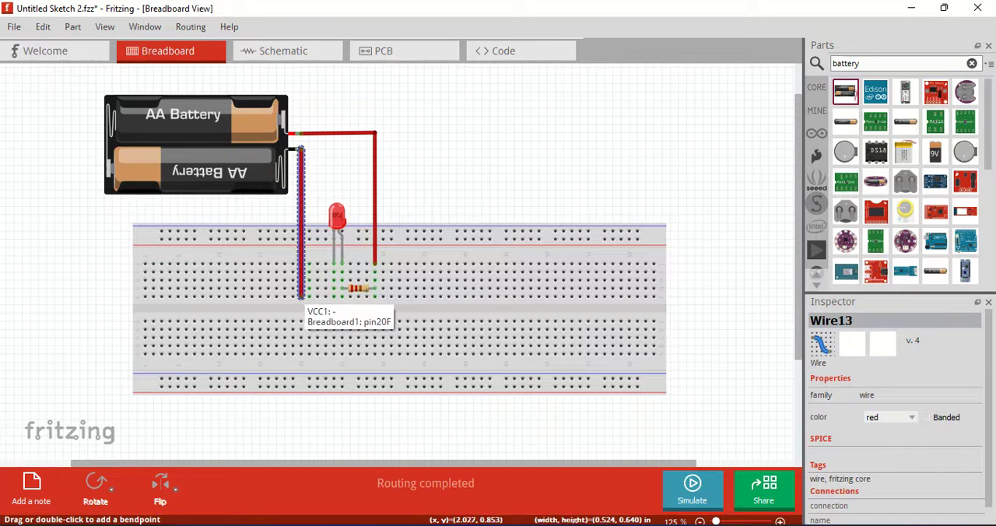
pyautogui.rightClick(366, 311)
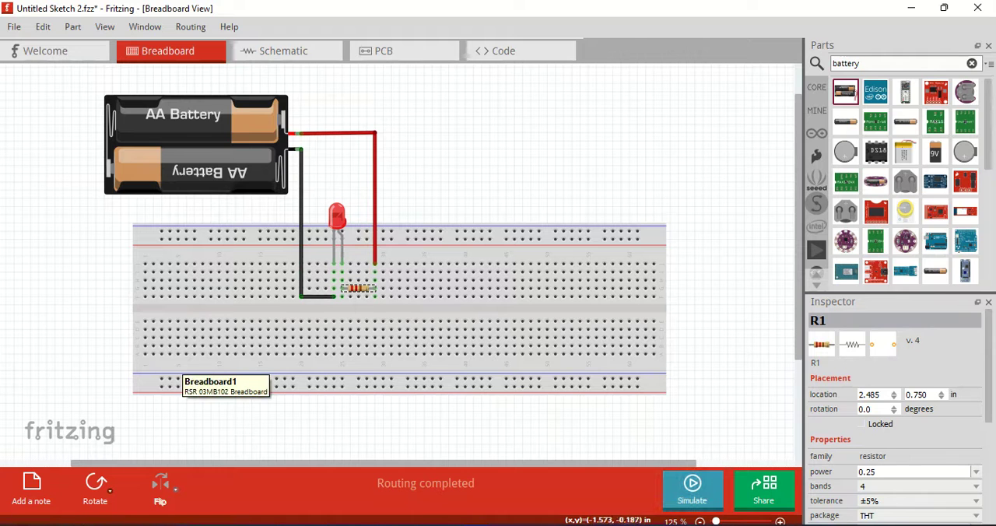
pyautogui.click(43, 26)
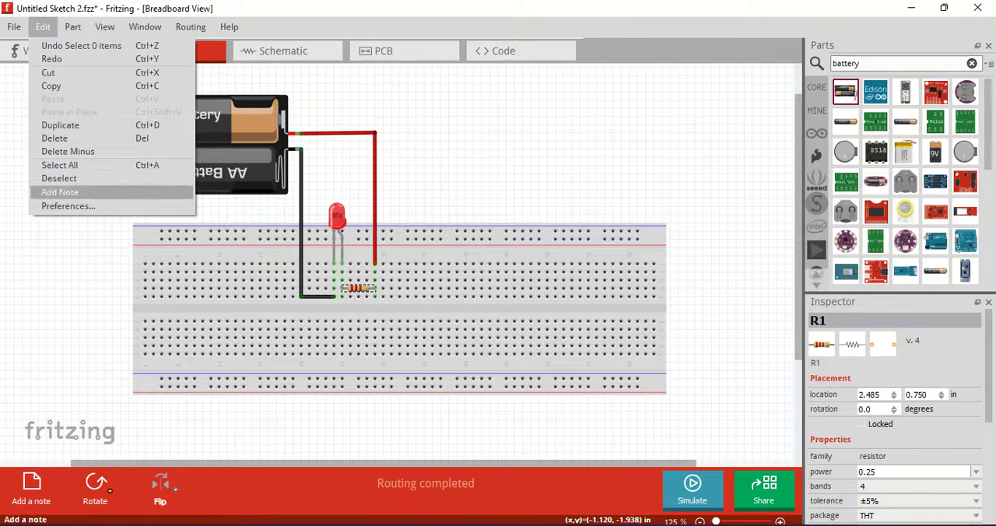
# - Tick Enable simulator under Edit > Preferences > Beta Features and confirm
pyautogui.click(67, 206)
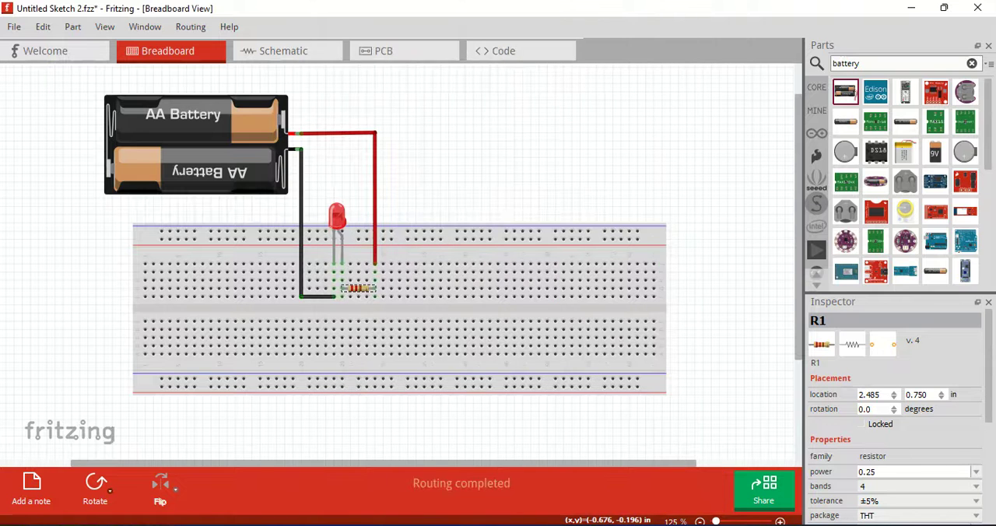
pyautogui.click(43, 26)
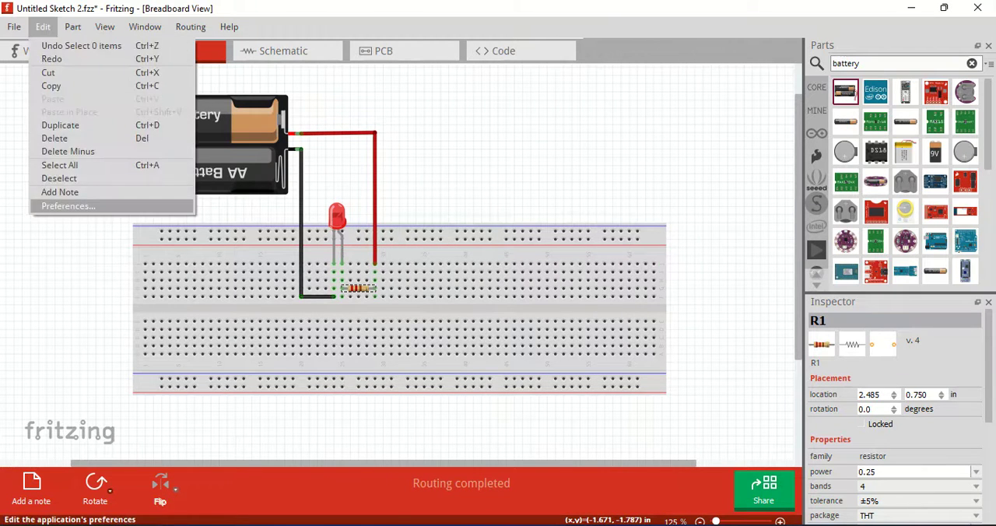
pyautogui.click(67, 205)
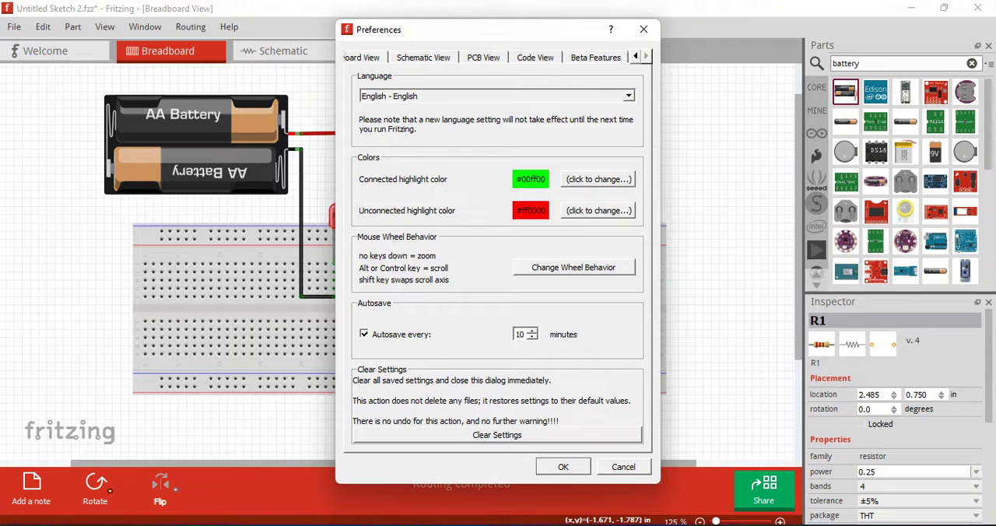
pyautogui.click(595, 56)
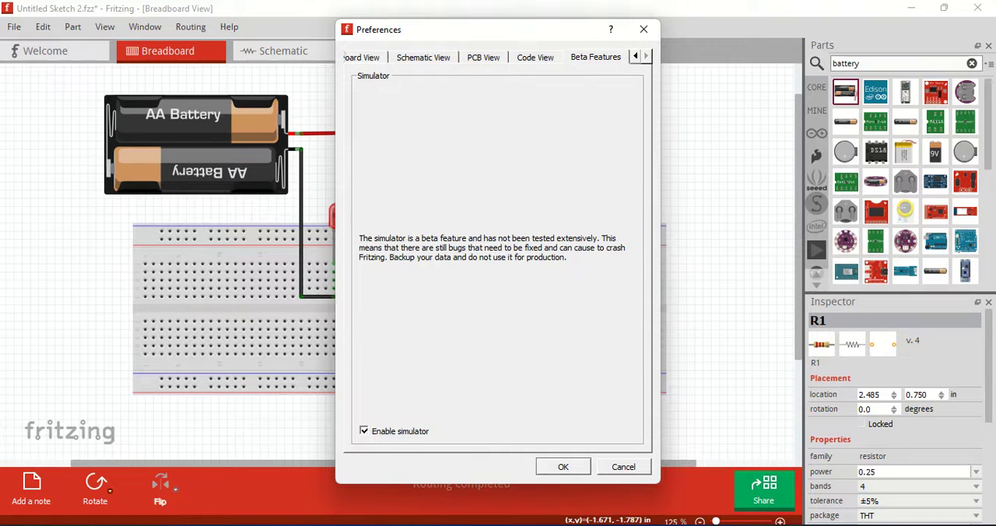
pyautogui.click(562, 466)
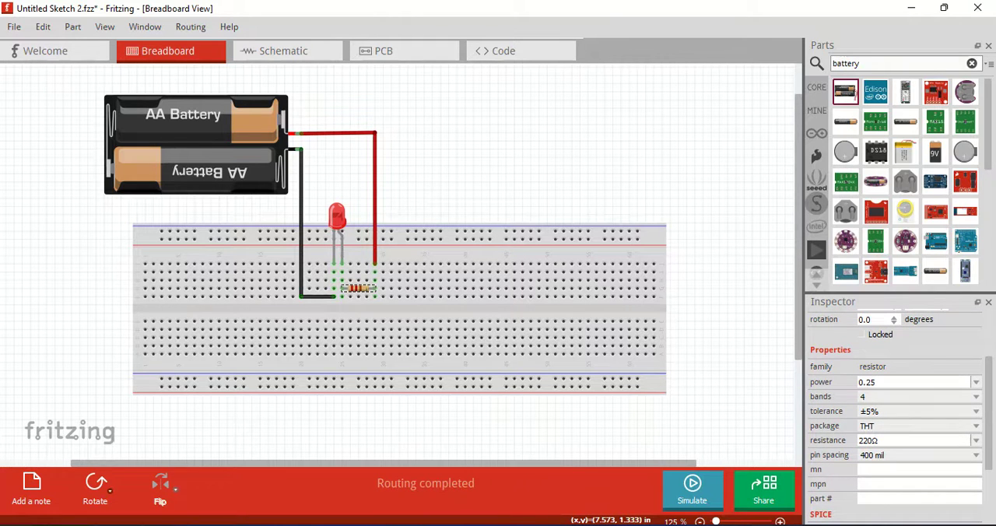
# - Set the resistor to 68Ω and use a 4.8V four-AAA pack moved beside the breadboard
pyautogui.click(974, 440)
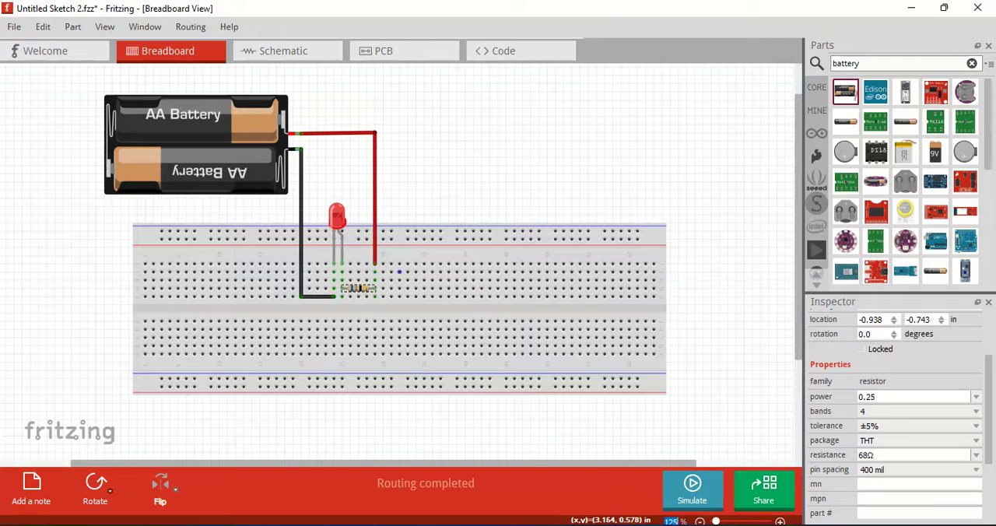
pyautogui.click(194, 144)
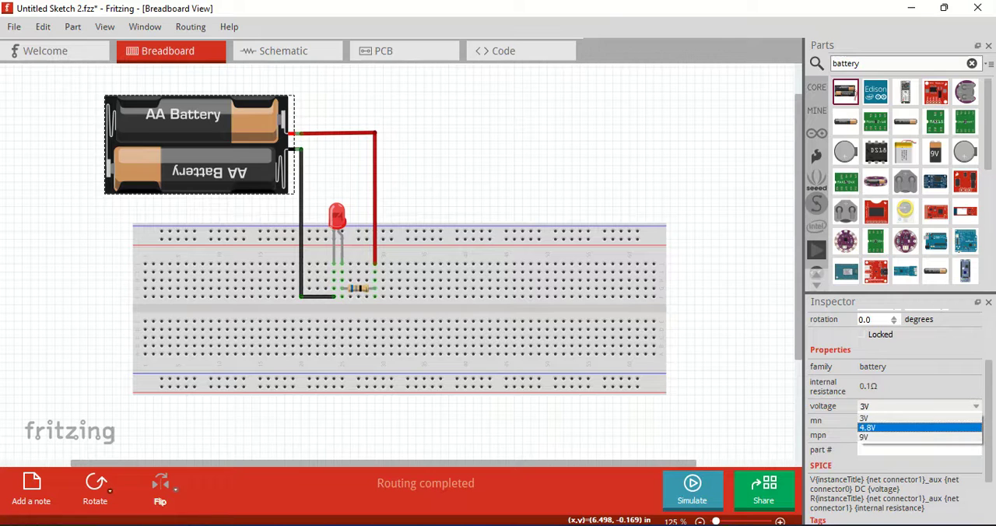
pyautogui.click(867, 427)
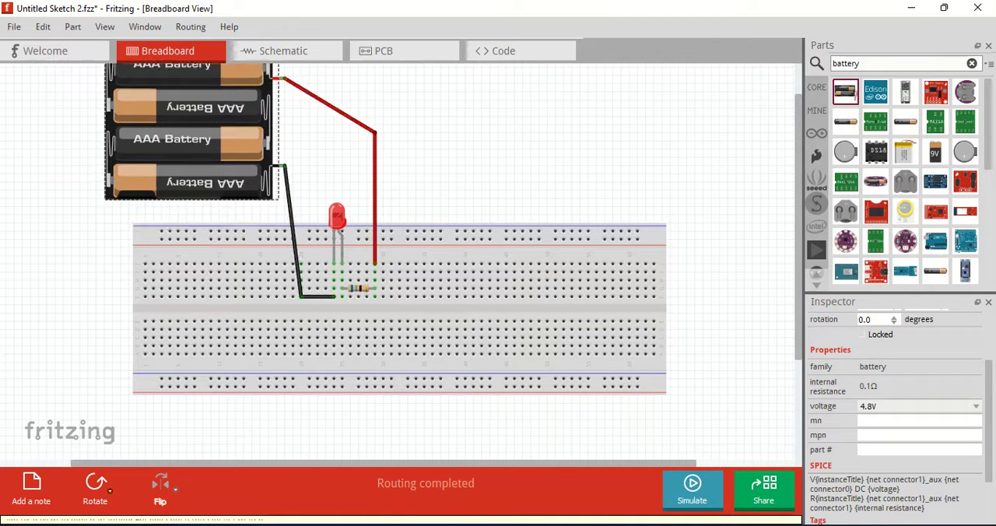
pyautogui.moveTo(187, 138); pyautogui.dragTo(164, 150)
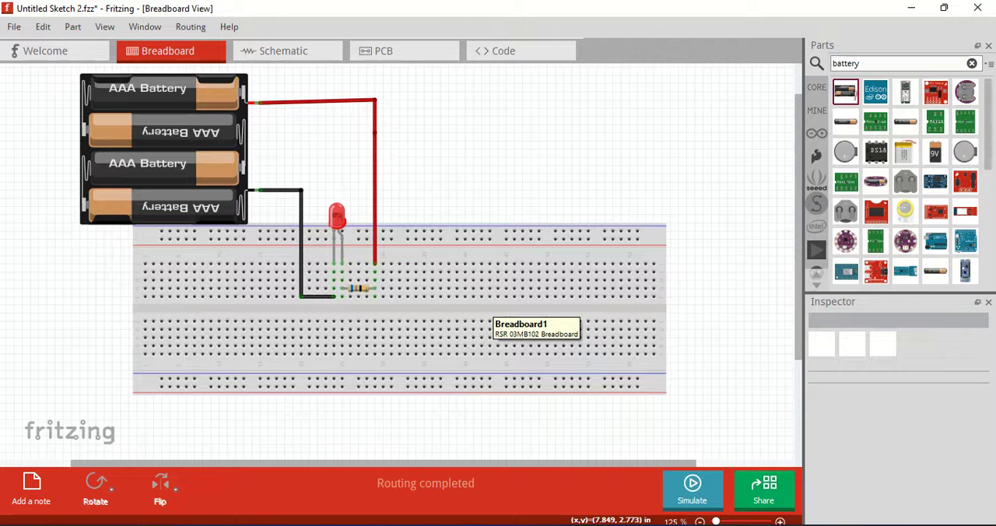
pyautogui.click(358, 289)
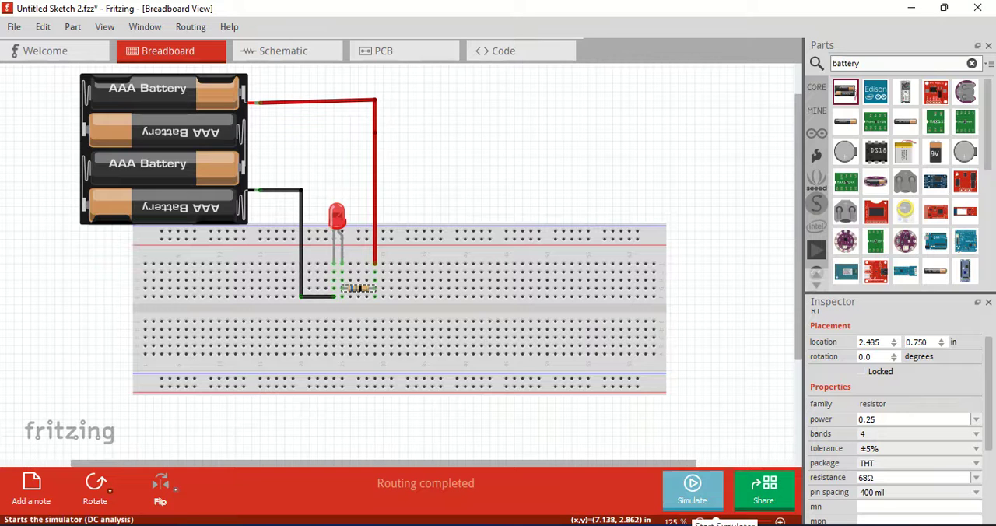
pyautogui.click(692, 483)
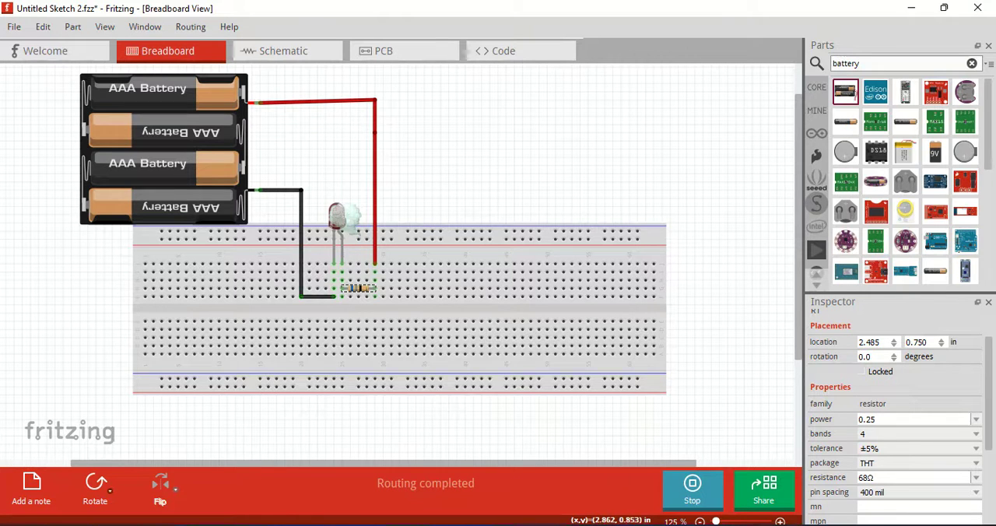
pyautogui.moveTo(358, 287)
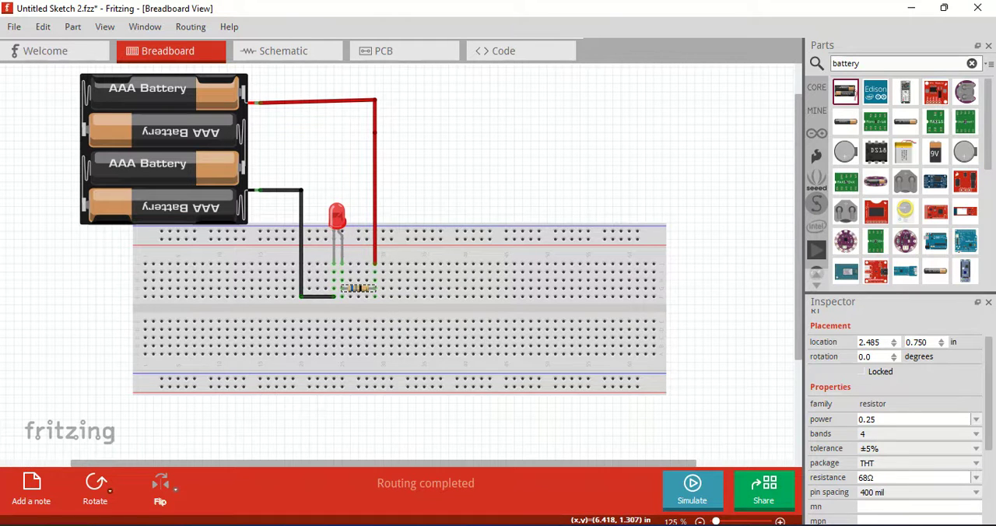
# - Set the resistor to 100Ω in Inspector and simulate so the LED glows
pyautogui.click(974, 477)
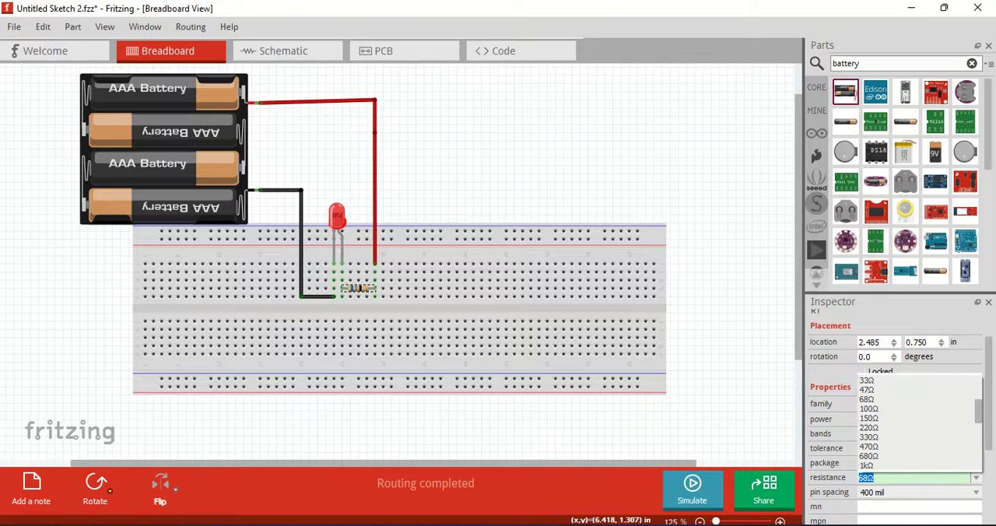
pyautogui.click(868, 408)
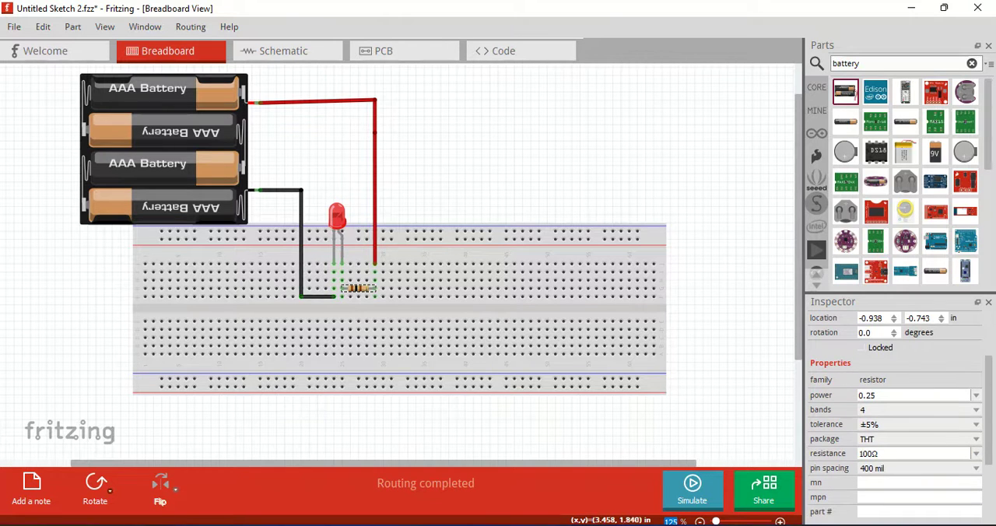
pyautogui.moveTo(691, 486)
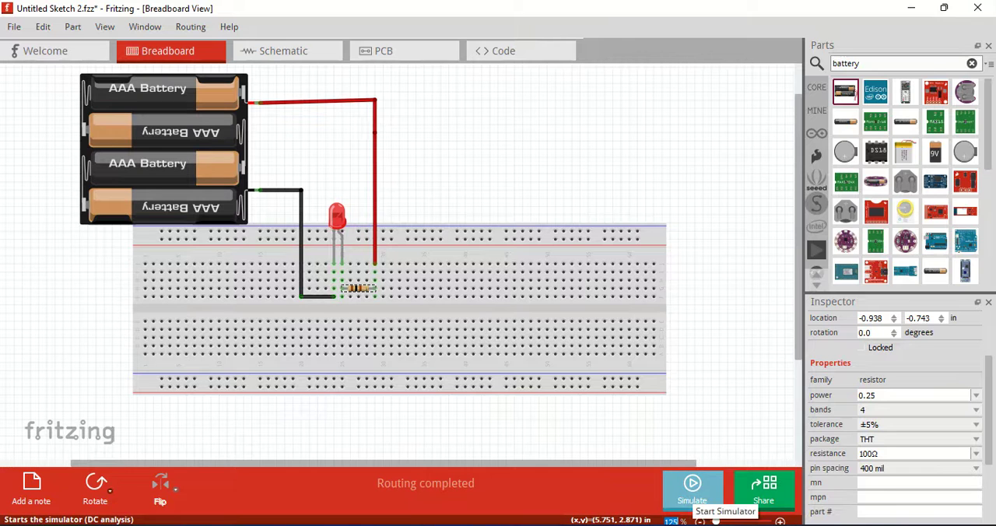
pyautogui.click(691, 482)
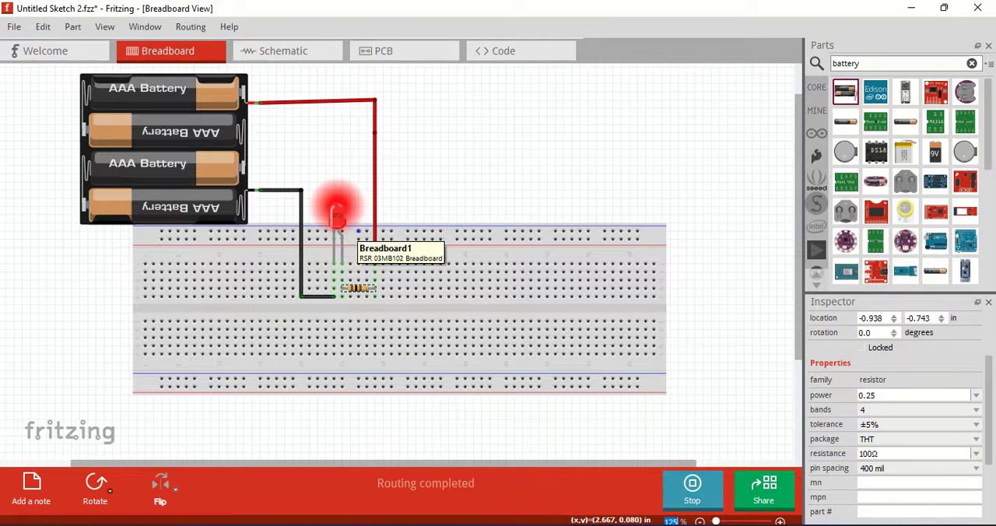
pyautogui.moveTo(572, 346)
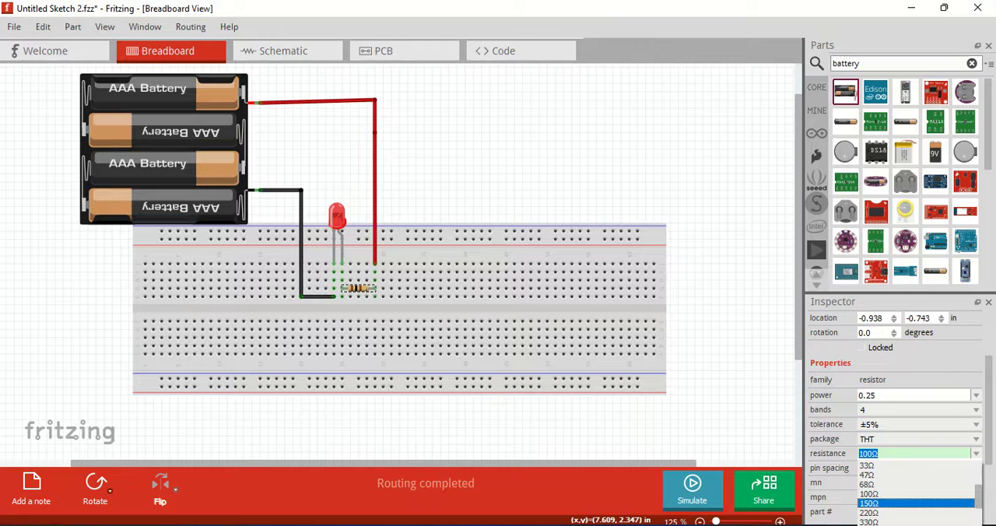
# - Choose 330Ω resistance and rerun the simulation, leaving the LED dimly lit
pyautogui.click(868, 465)
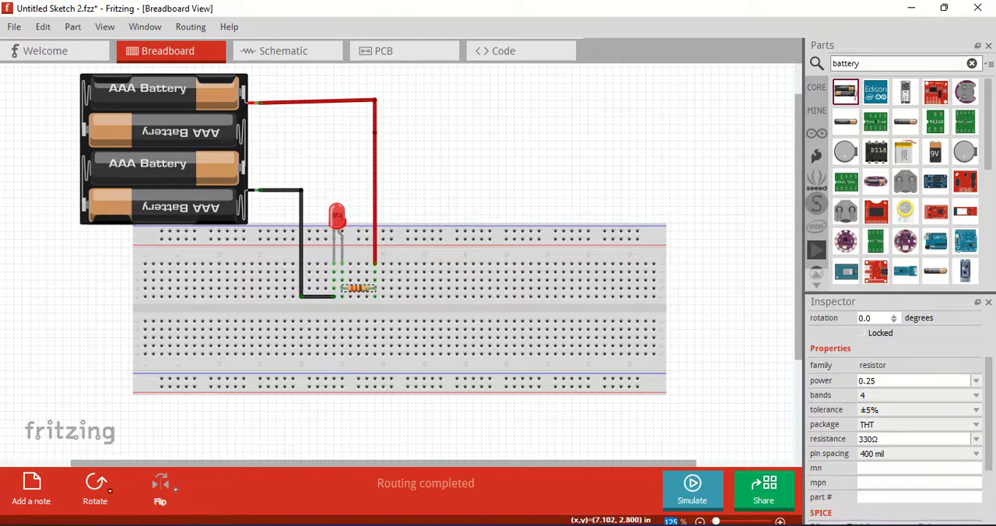
pyautogui.click(691, 487)
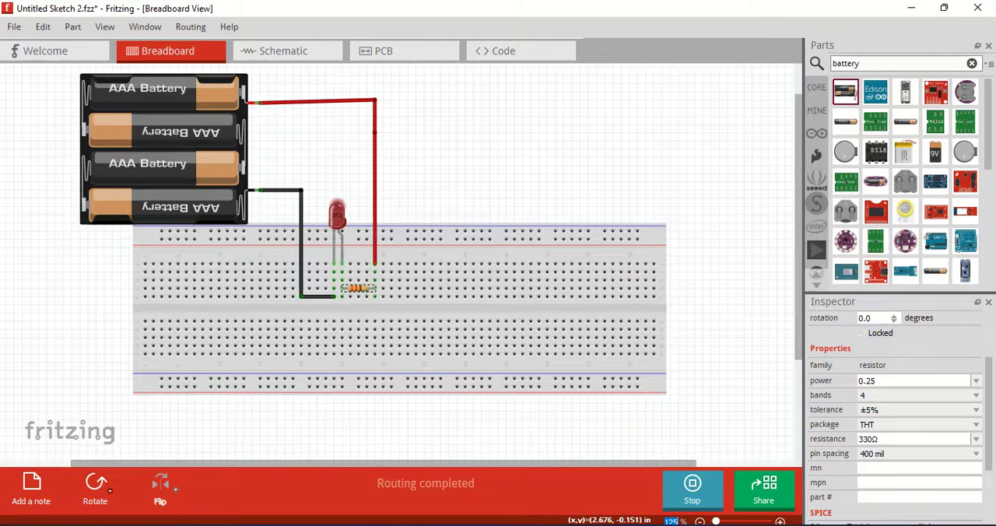
pyautogui.moveTo(337, 217)
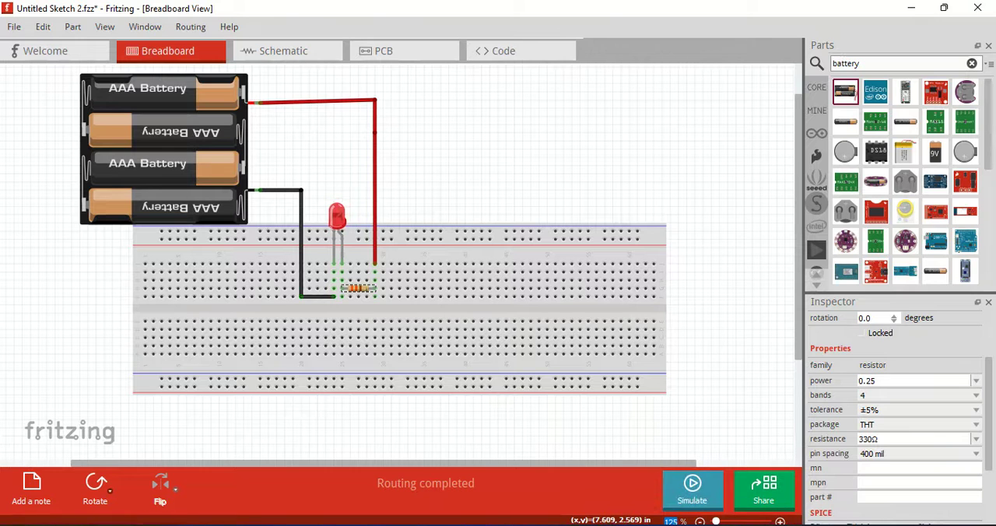
# - Select the breadboard and restart the simulator so the red LED glows brightly
pyautogui.click(976, 437)
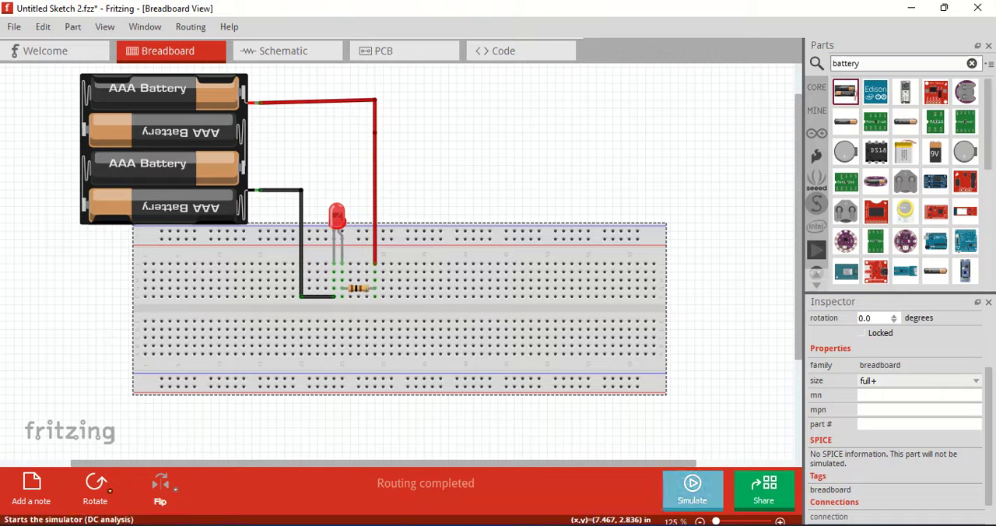
pyautogui.click(691, 483)
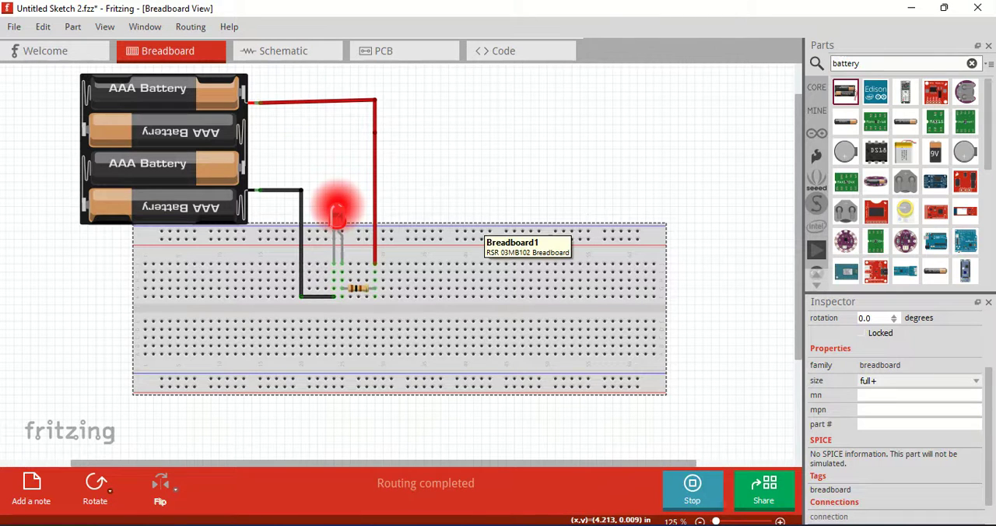
pyautogui.moveTo(528, 294)
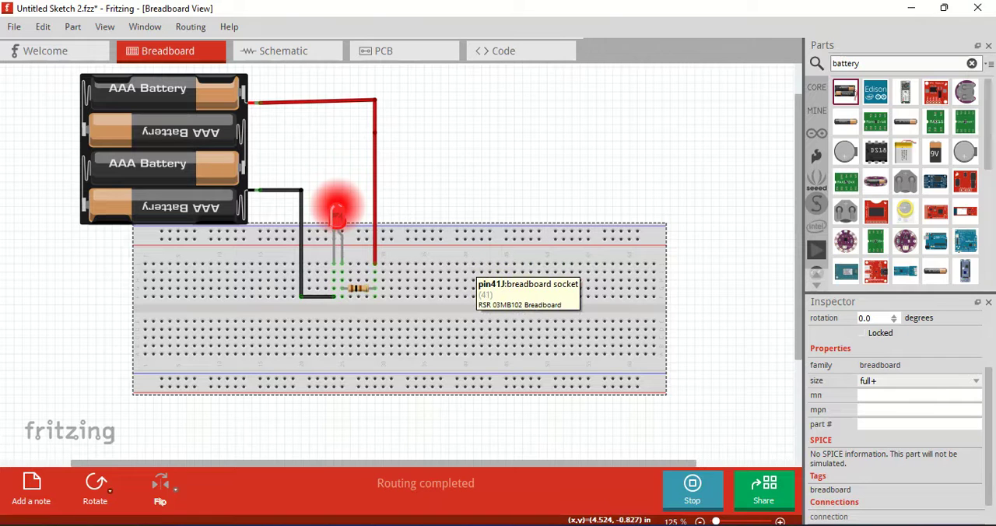